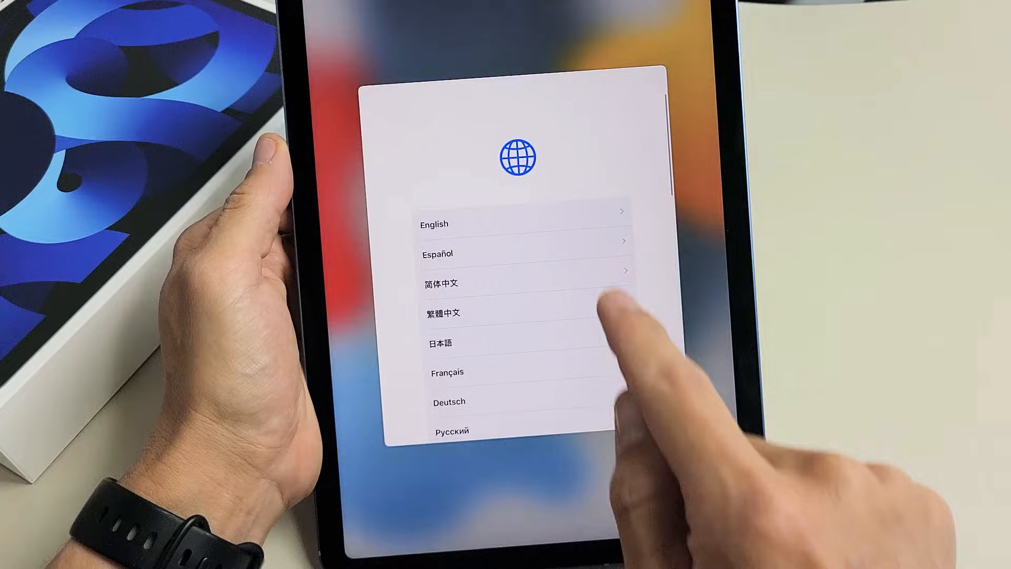
# Step: Select English as the iPad's setup language
pyautogui.click(434, 224)
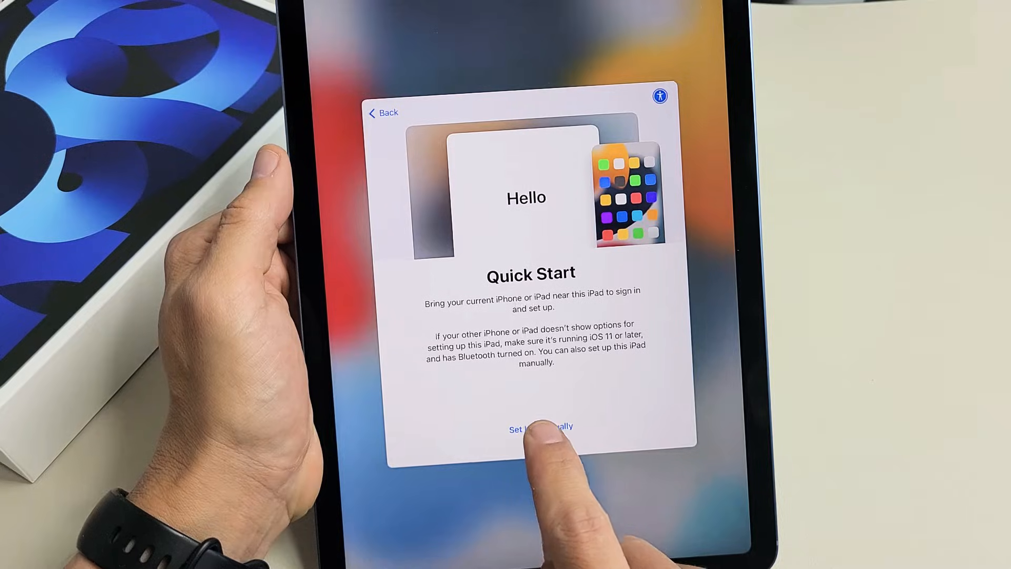
# Step: Choose manual setup and join the SpectrumSetup-57 Wi-Fi network
pyautogui.click(540, 426)
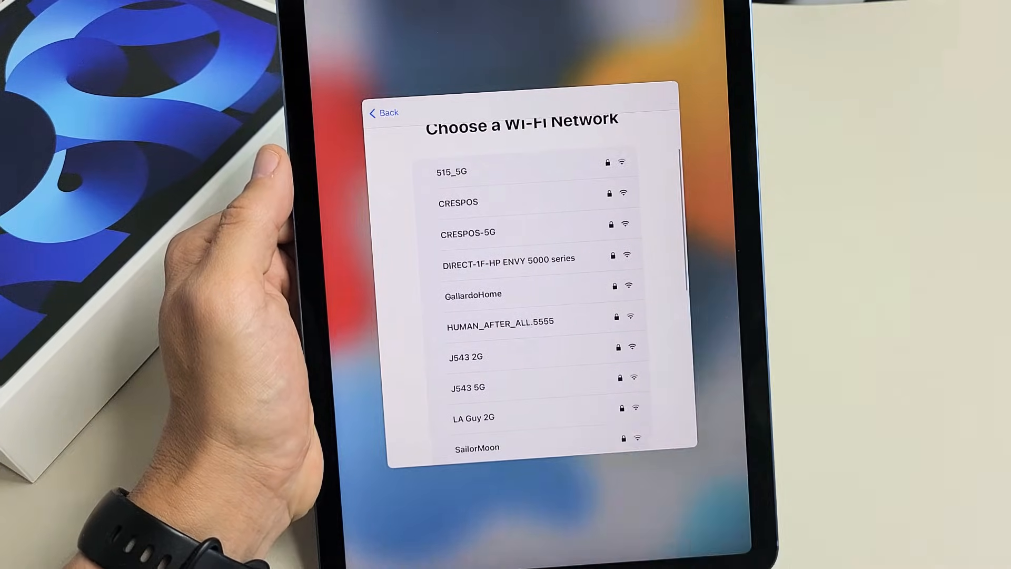
pyautogui.scroll(-3)
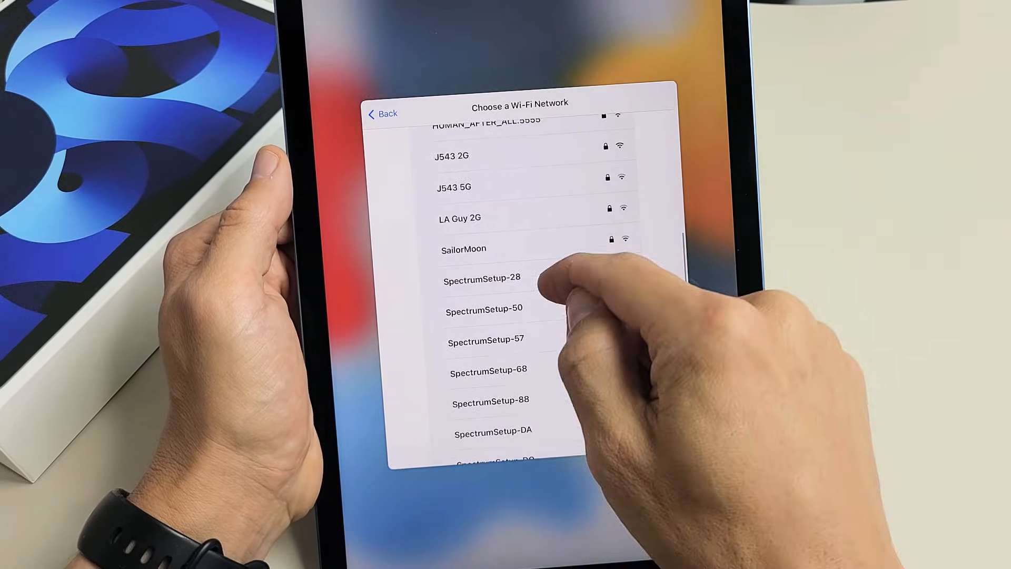
pyautogui.click(488, 339)
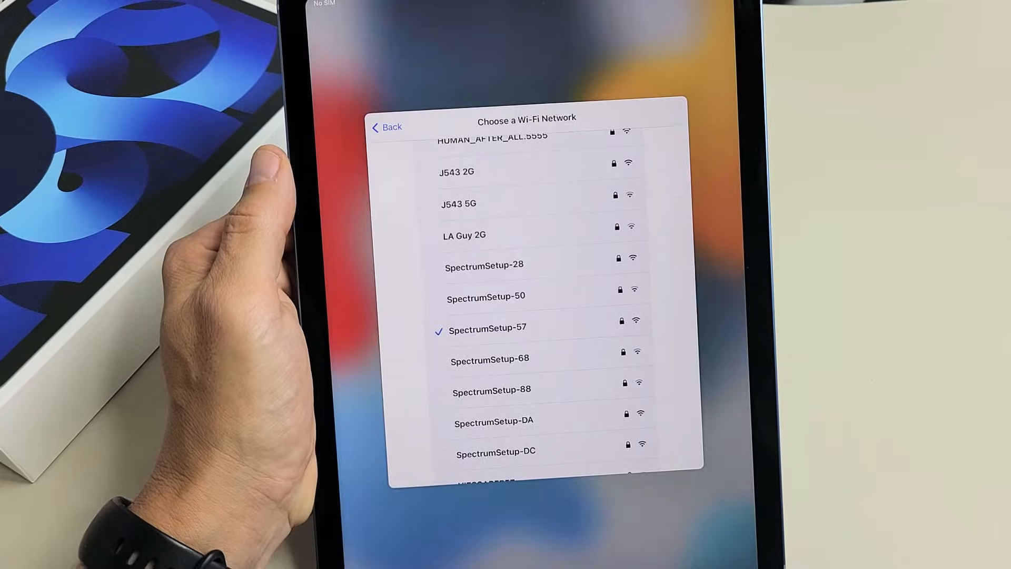
pyautogui.click(488, 327)
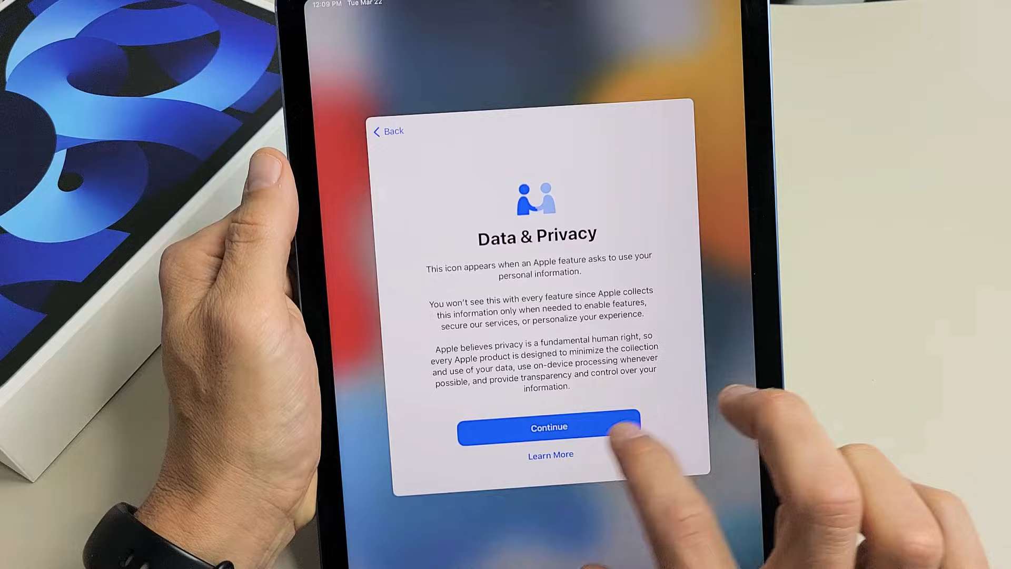
# Step: Accept the Data & Privacy notice and enroll a first Touch ID fingerprint, including its edges
pyautogui.click(549, 427)
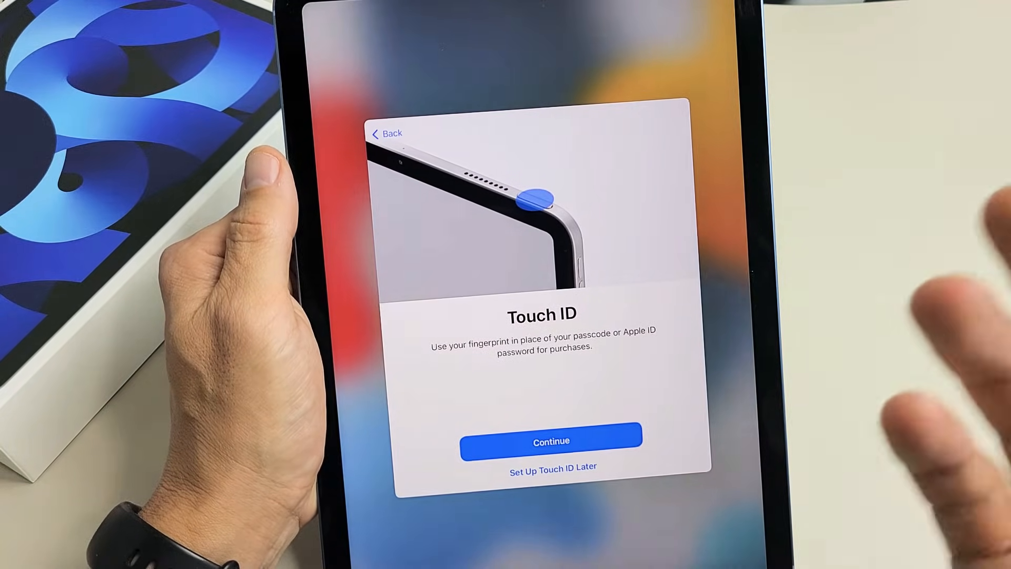
pyautogui.click(549, 441)
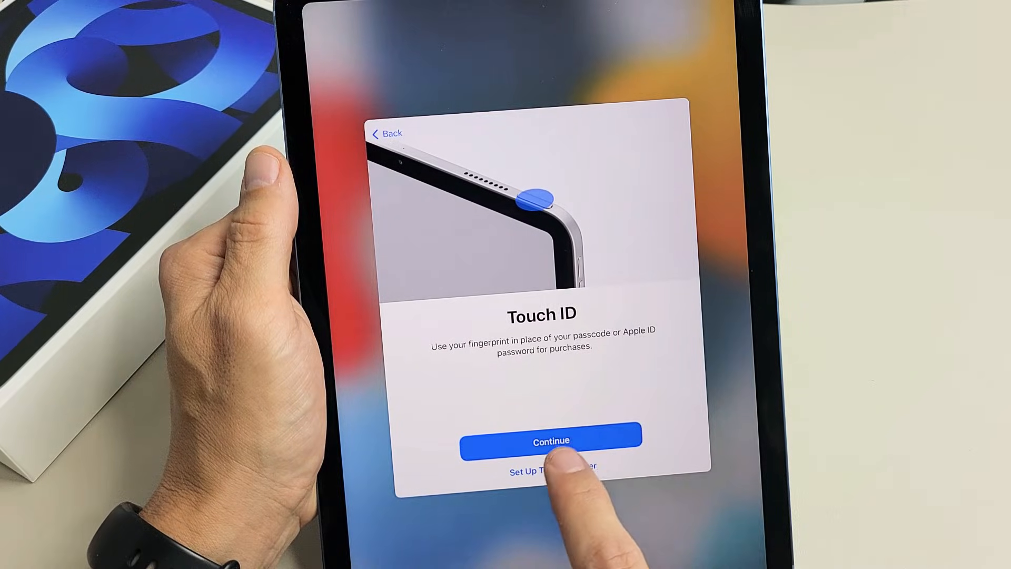
pyautogui.click(550, 440)
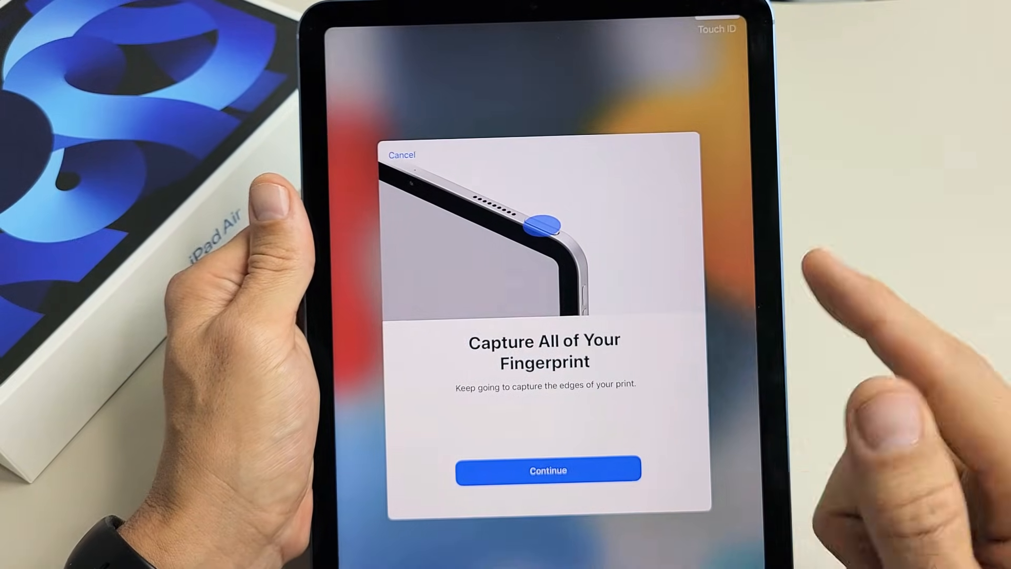
pyautogui.click(547, 469)
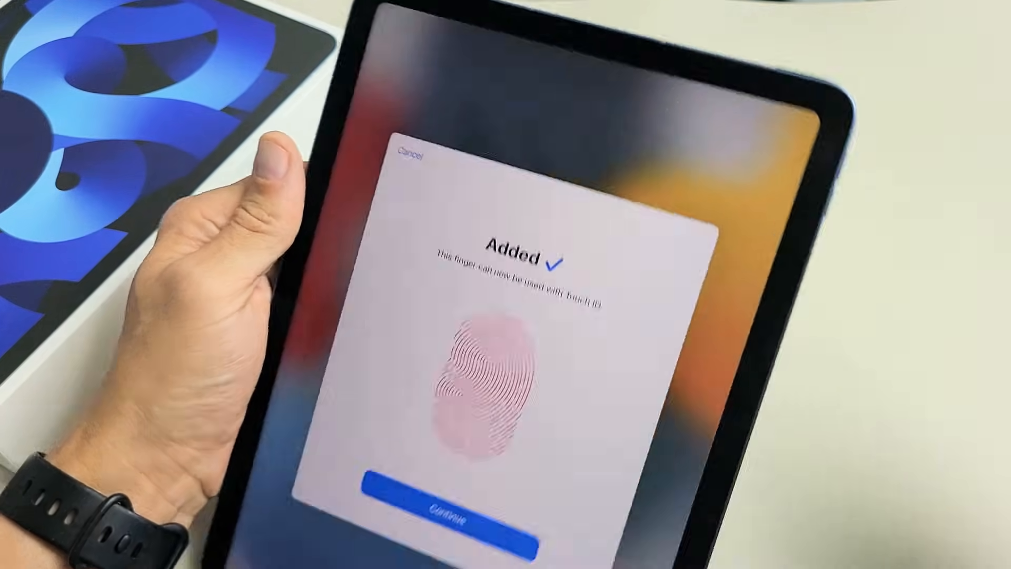
pyautogui.click(548, 465)
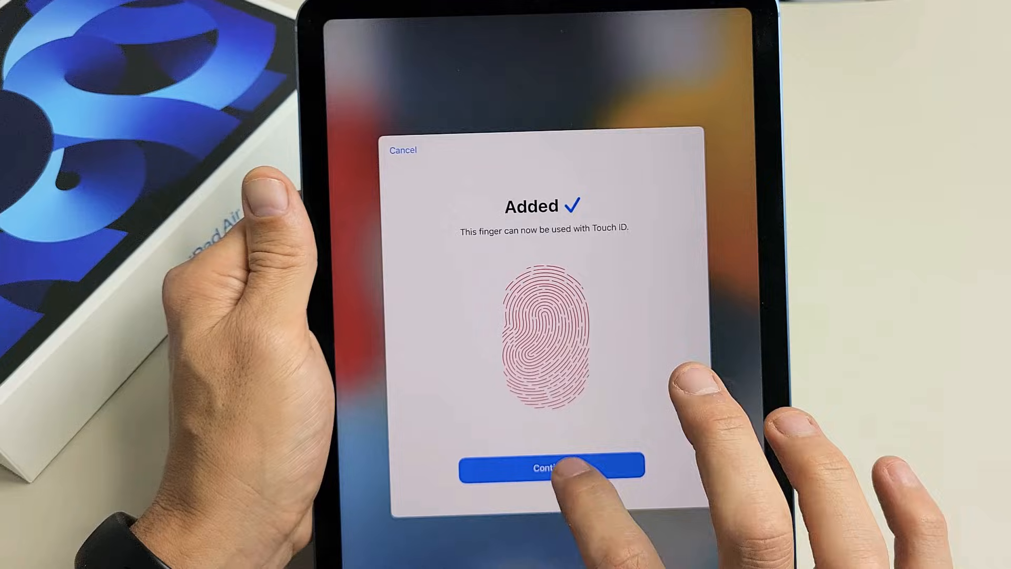
pyautogui.click(550, 465)
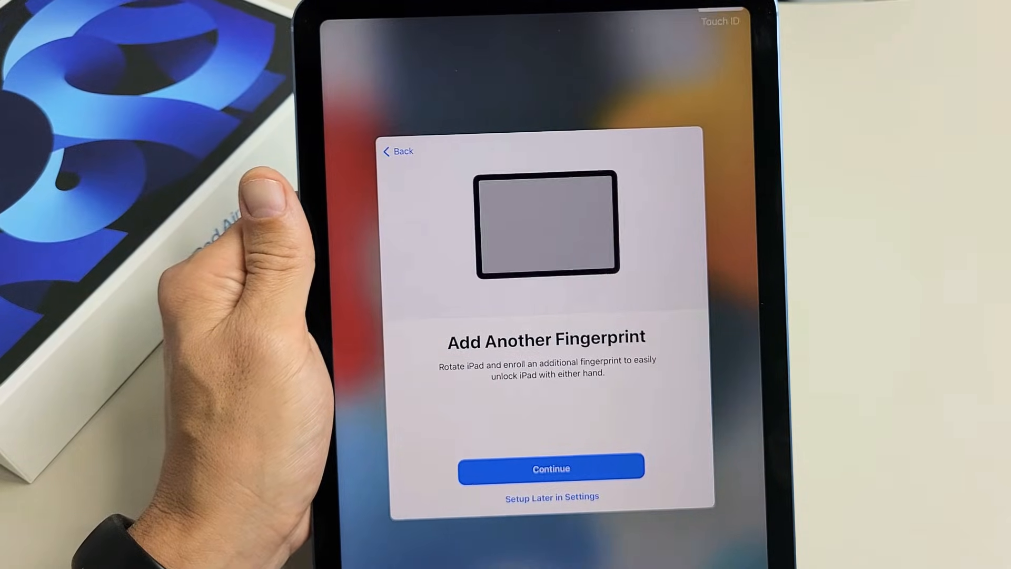
pyautogui.click(551, 468)
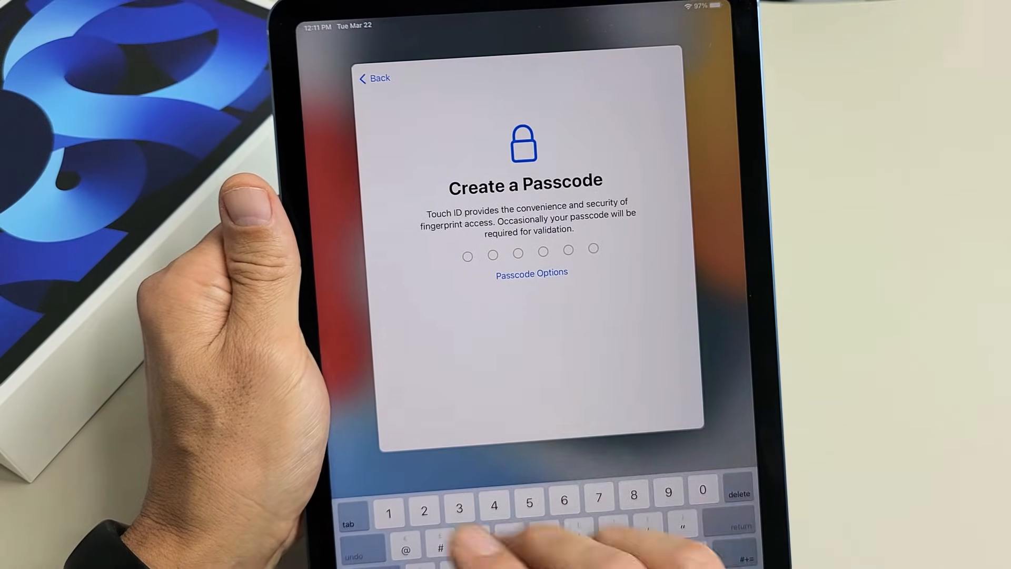
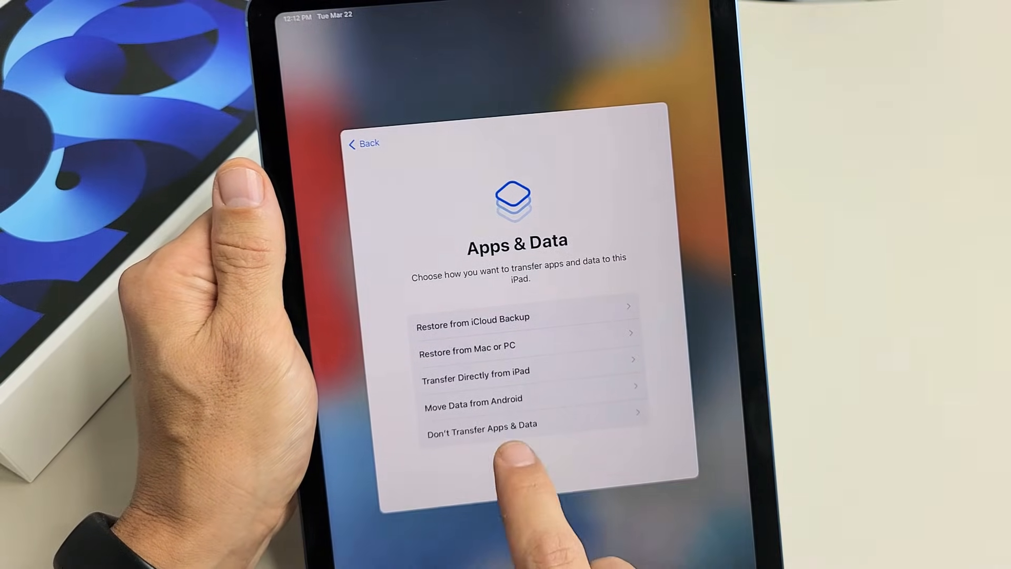
# Step: Skip transferring apps and data and postpone Apple ID sign-in until later
pyautogui.click(481, 430)
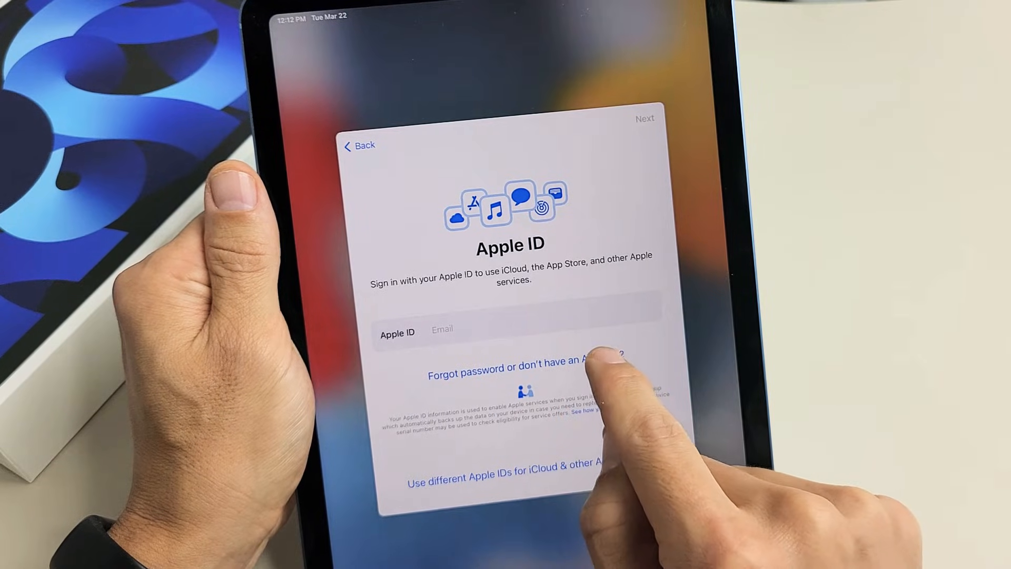
pyautogui.click(509, 367)
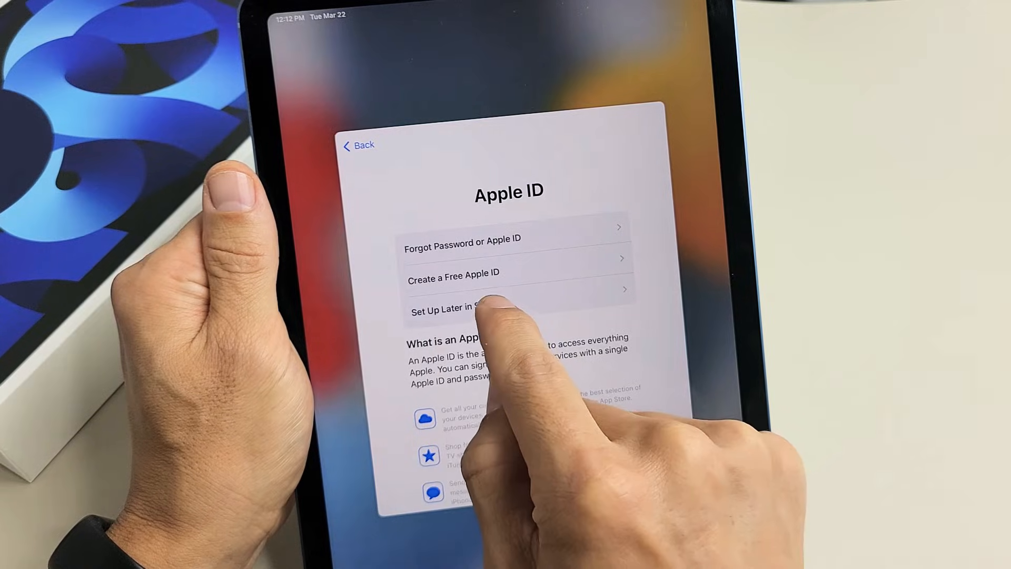
pyautogui.click(457, 308)
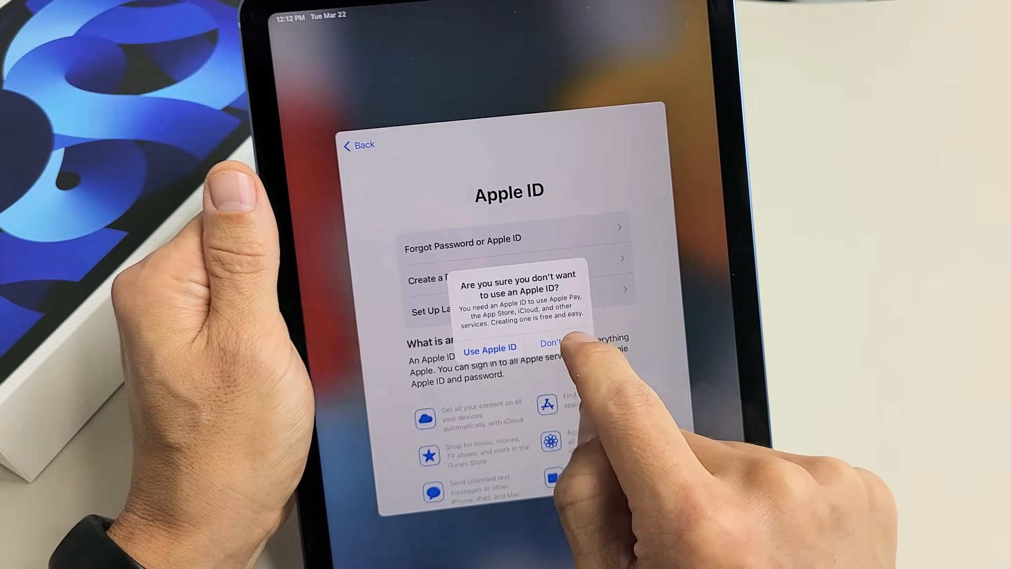
pyautogui.click(558, 346)
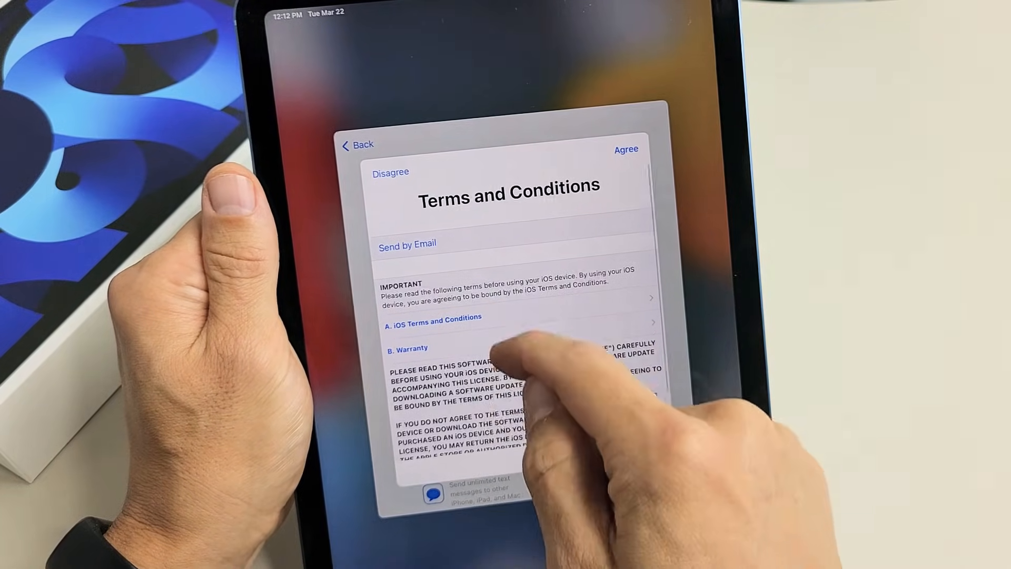
# Step: Agree to the terms, accept automatic iPadOS updates and enable Location Services
pyautogui.click(624, 149)
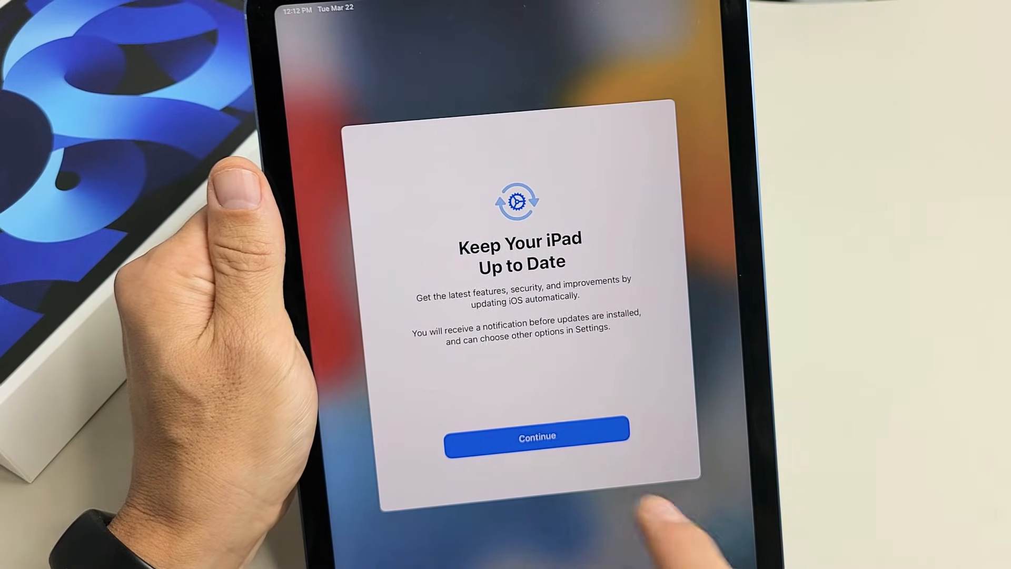
pyautogui.click(536, 436)
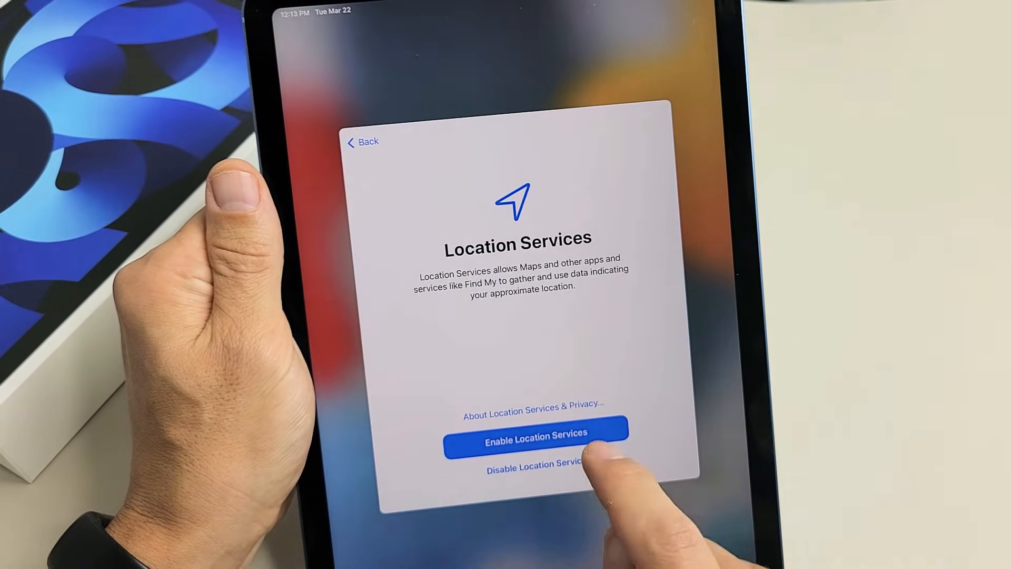
pyautogui.click(535, 431)
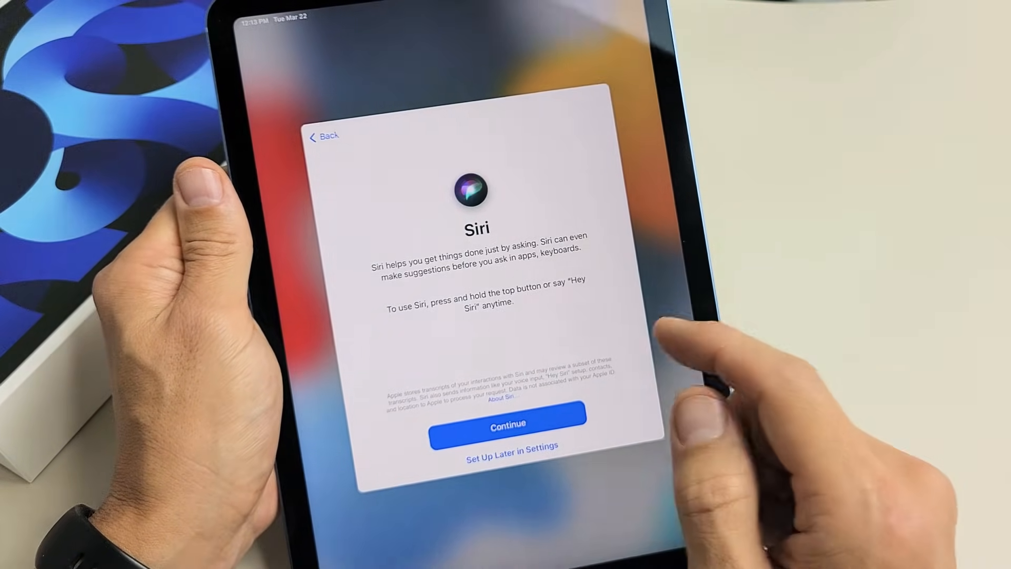
# Step: Set up Siri with Voice 1 and complete the Hey Siri setup
pyautogui.click(507, 424)
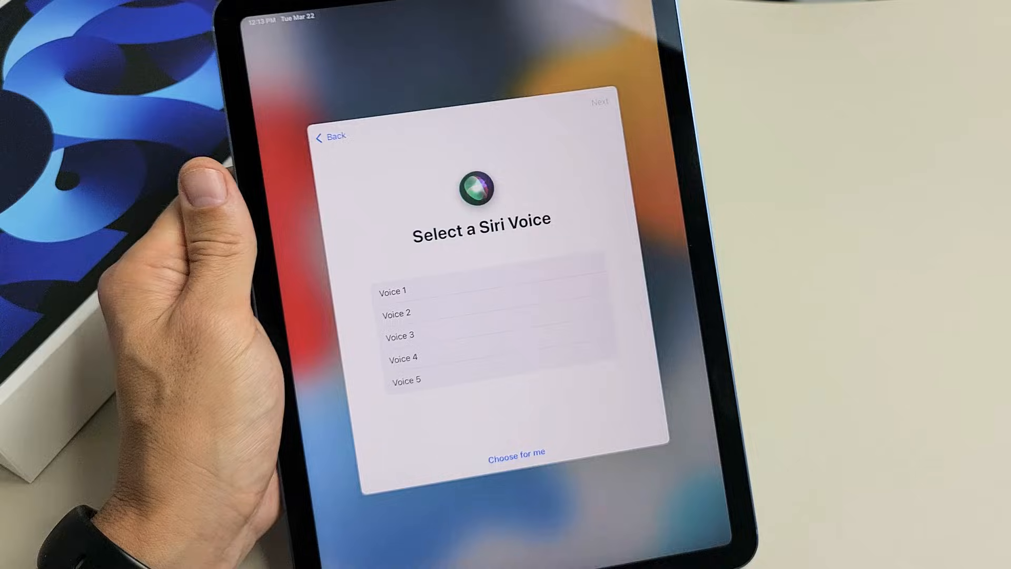
pyautogui.click(426, 305)
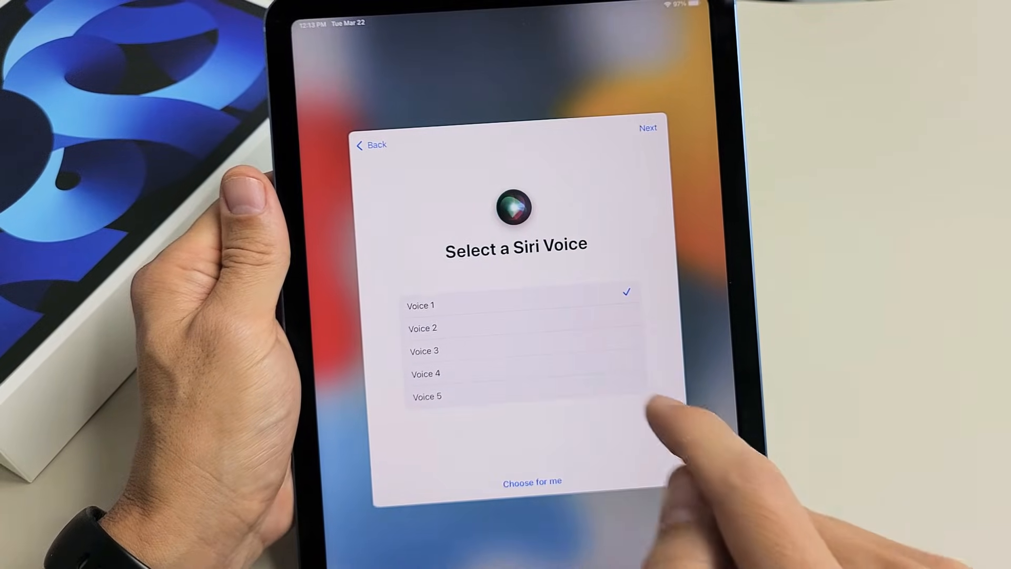
pyautogui.click(422, 330)
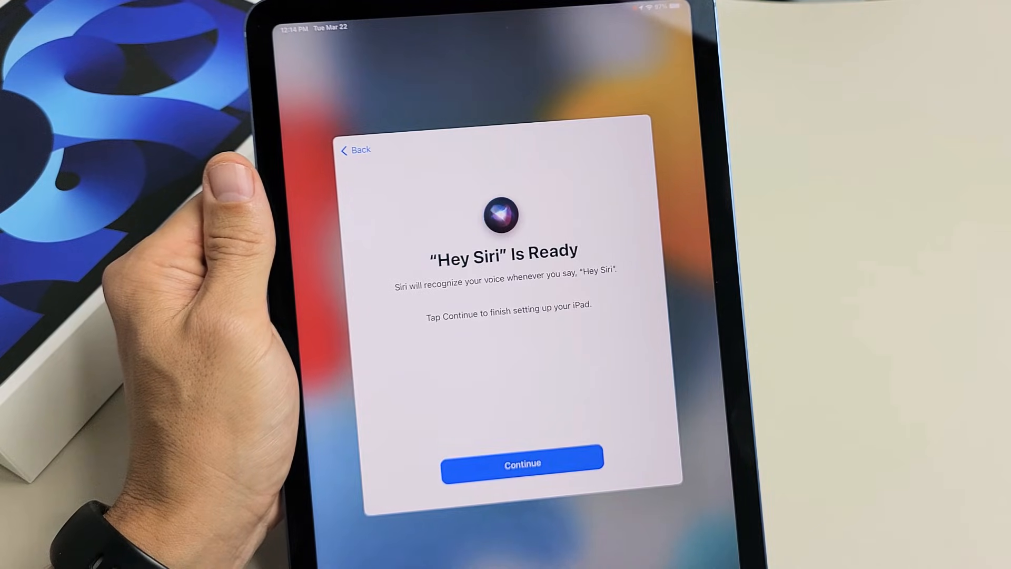
pyautogui.click(522, 463)
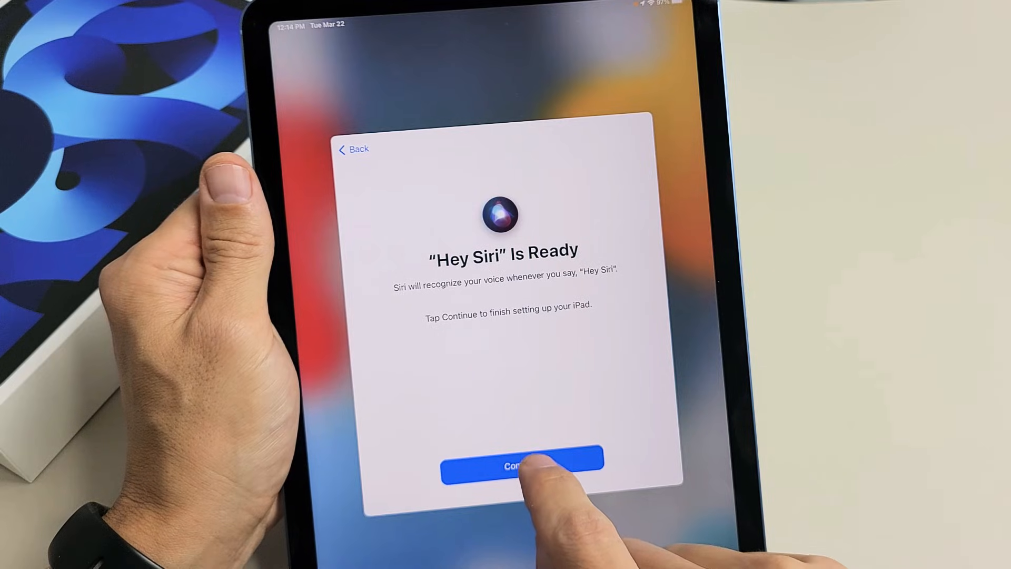
pyautogui.click(521, 466)
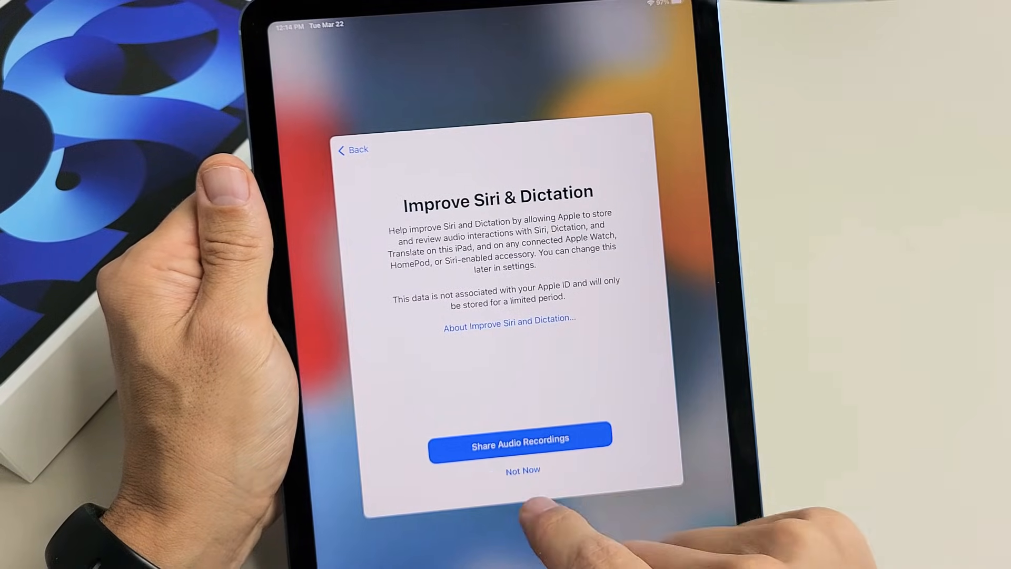
# Step: Decline sharing Siri recordings, then share iPad analytics with Apple and app analytics with developers
pyautogui.click(522, 470)
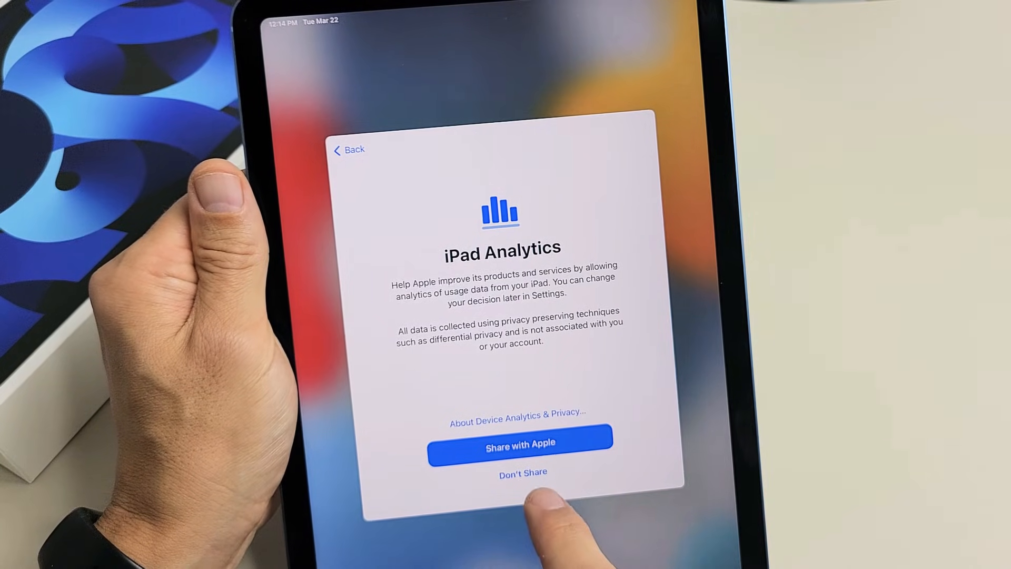
pyautogui.click(519, 443)
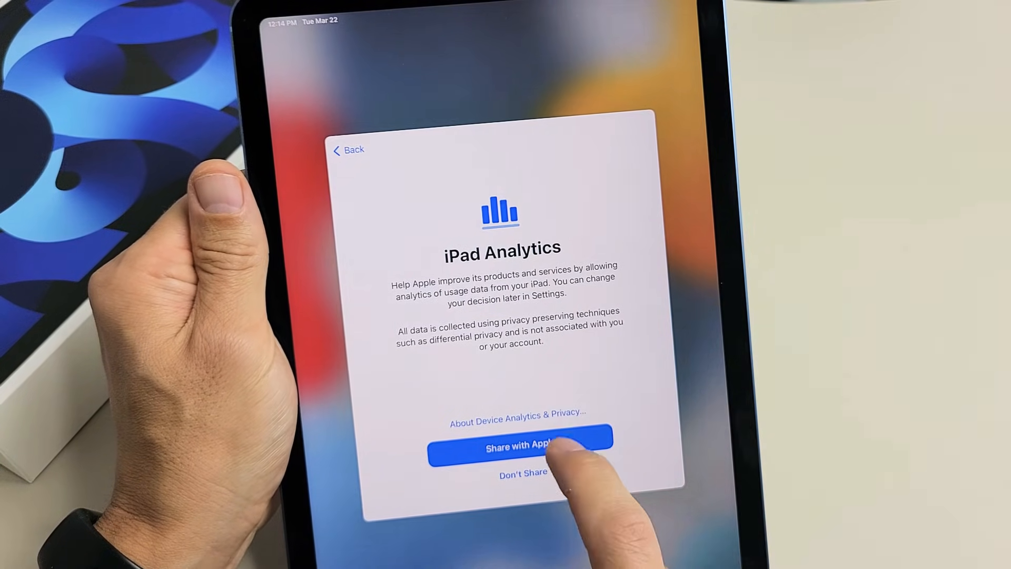
pyautogui.click(519, 444)
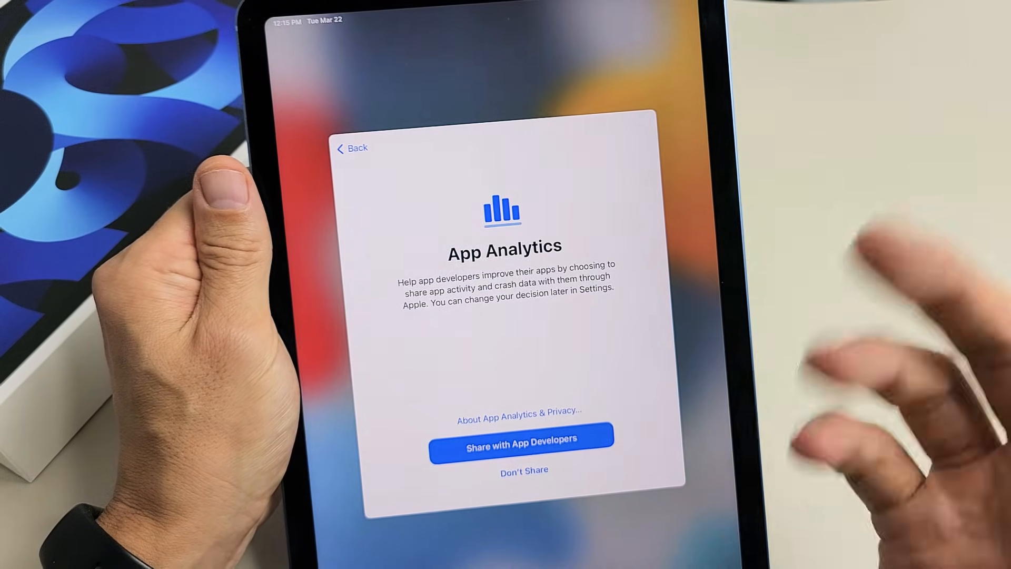
pyautogui.click(520, 445)
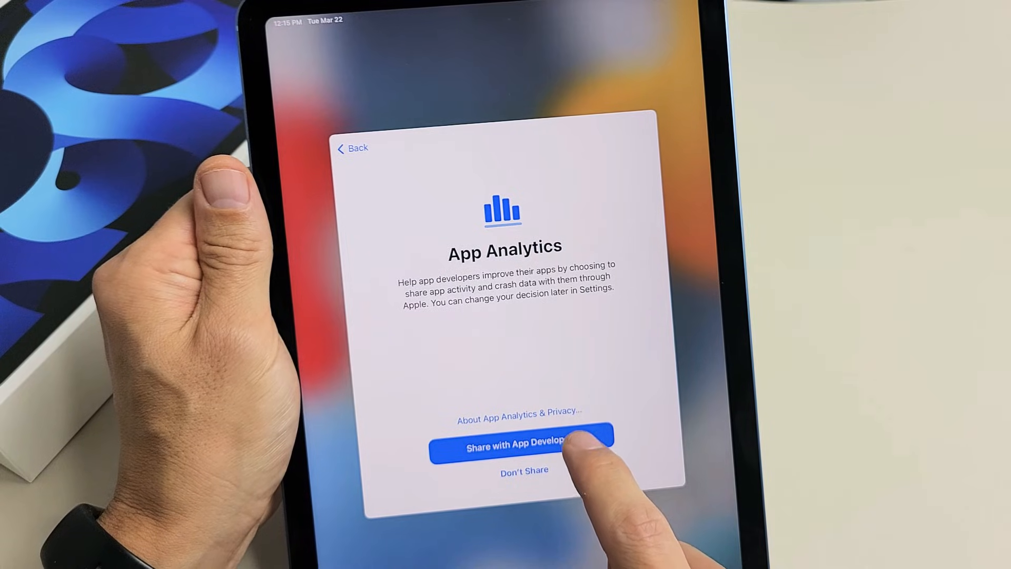
pyautogui.click(520, 444)
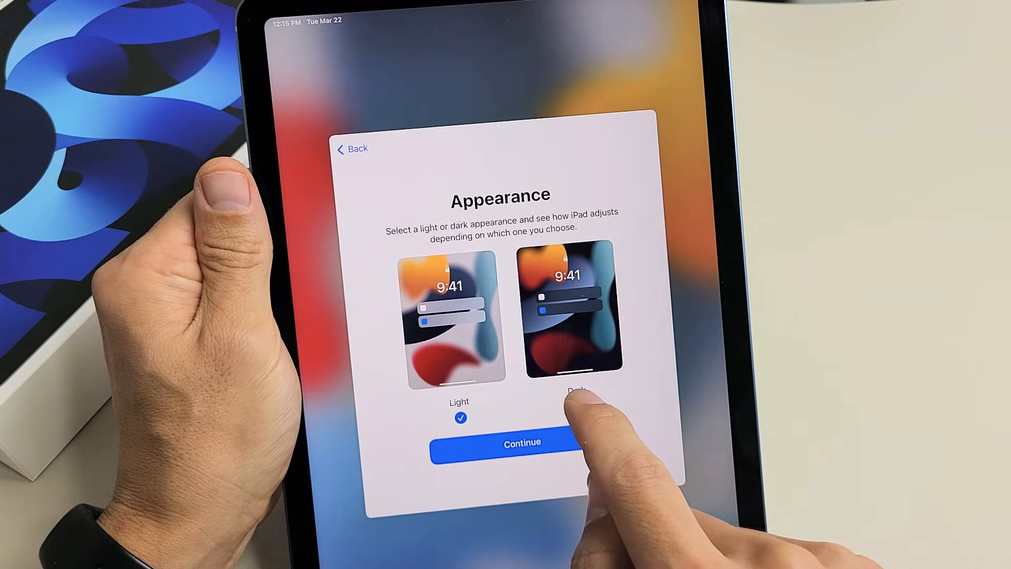
# Step: Choose Dark appearance, get past the welcome screen and swipe across the home screen
pyautogui.click(574, 316)
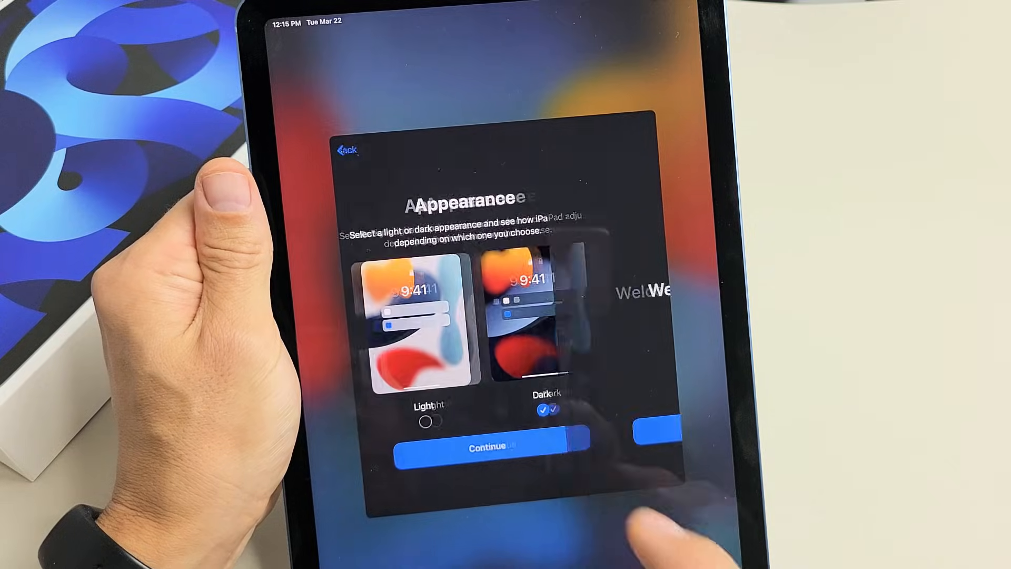
pyautogui.click(492, 445)
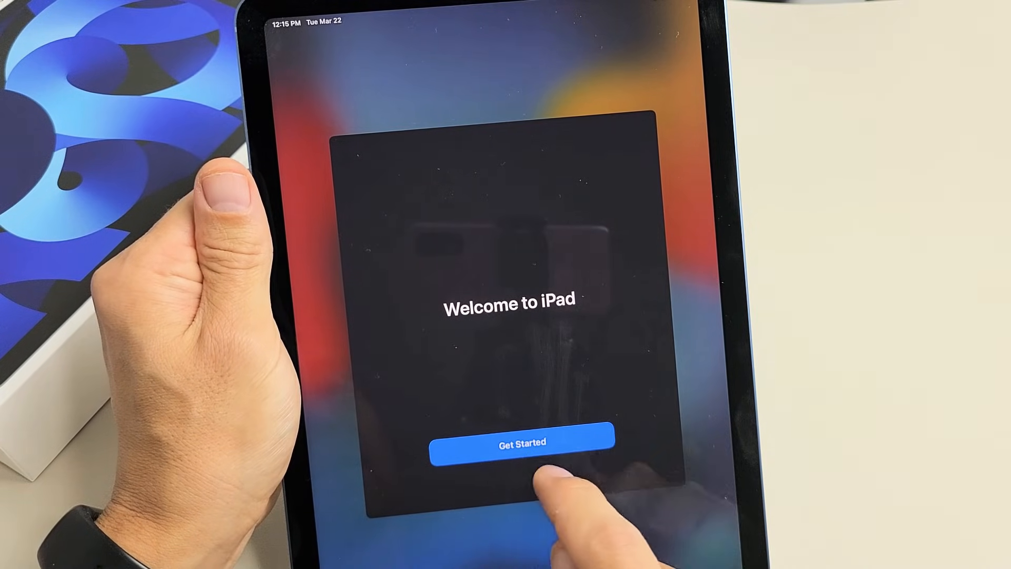
pyautogui.click(520, 441)
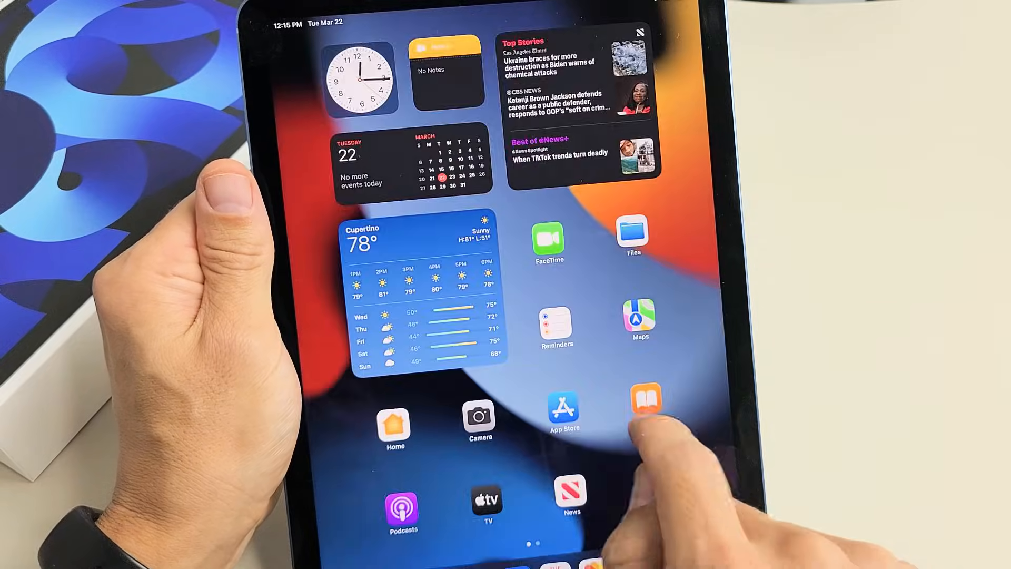
pyautogui.hscroll(-3)
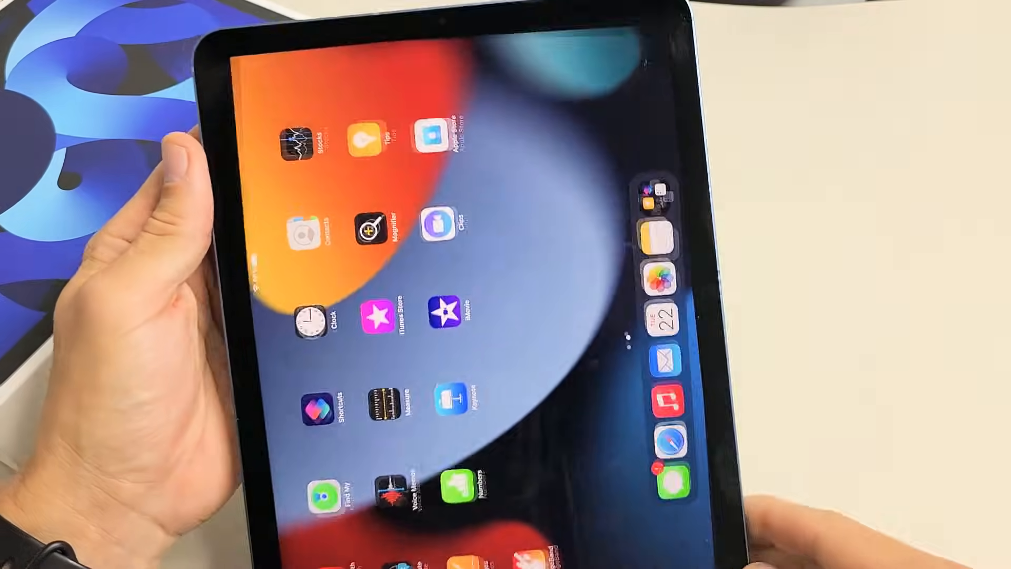